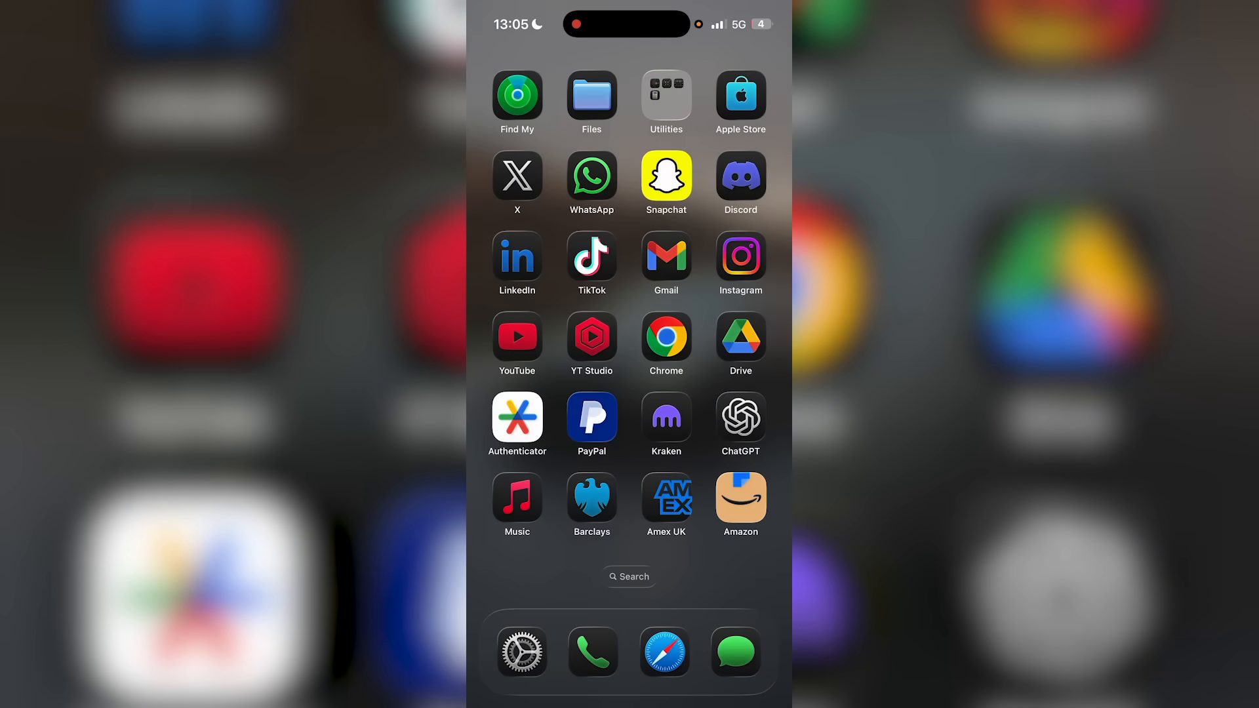
# Step: Return to the first Home Screen page with the Weather and Calendar widgets
pyautogui.click(665, 174)
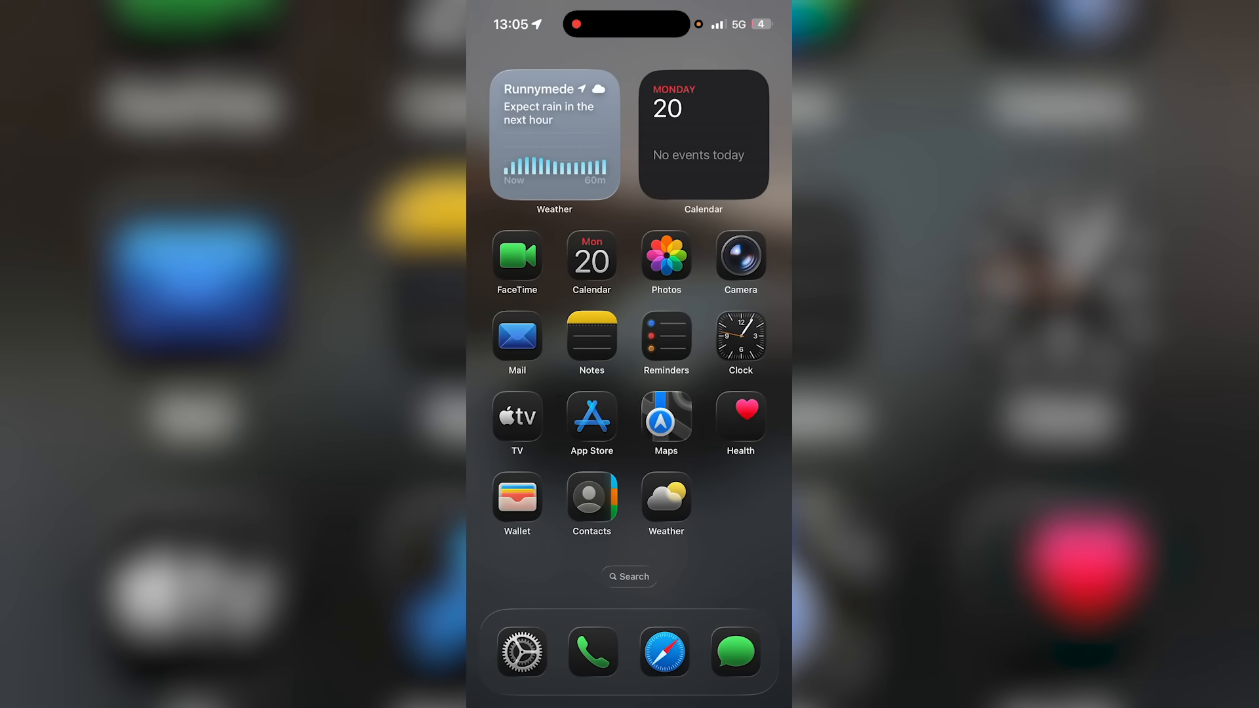
# Step: In Settings' Apps list, search 'Snap' to narrow the results to Snapchat
pyautogui.click(521, 651)
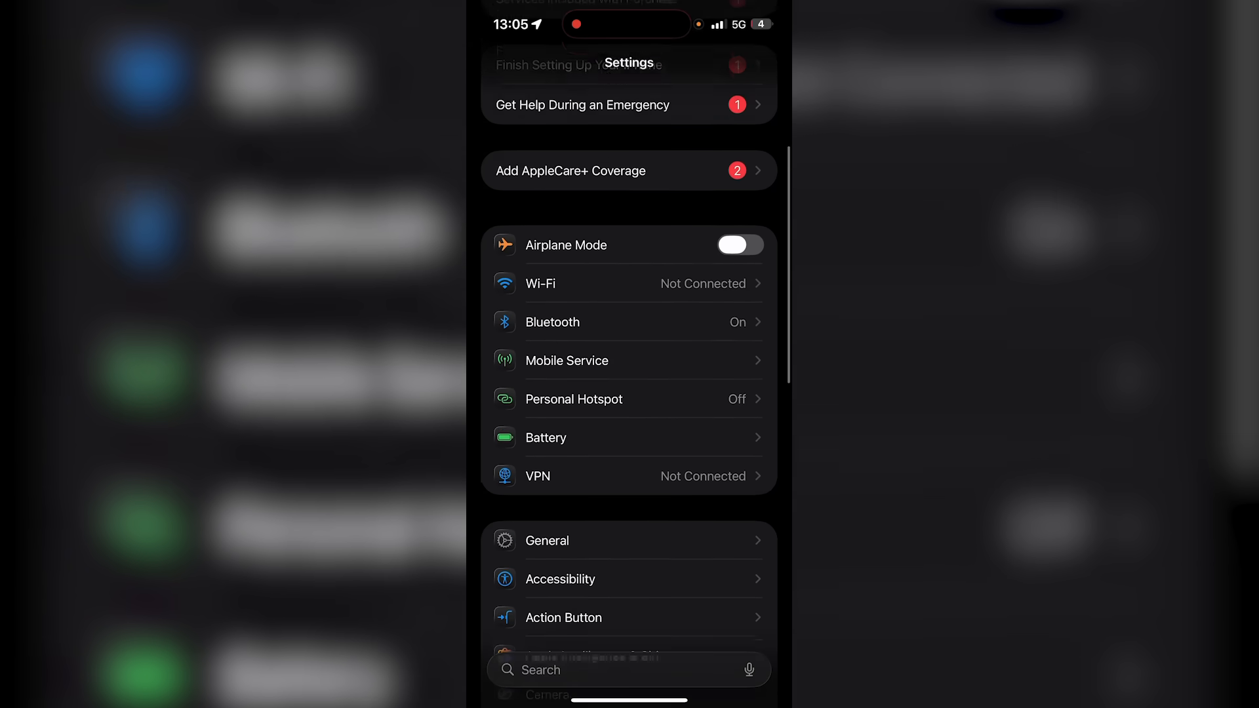
pyautogui.scroll(-3)
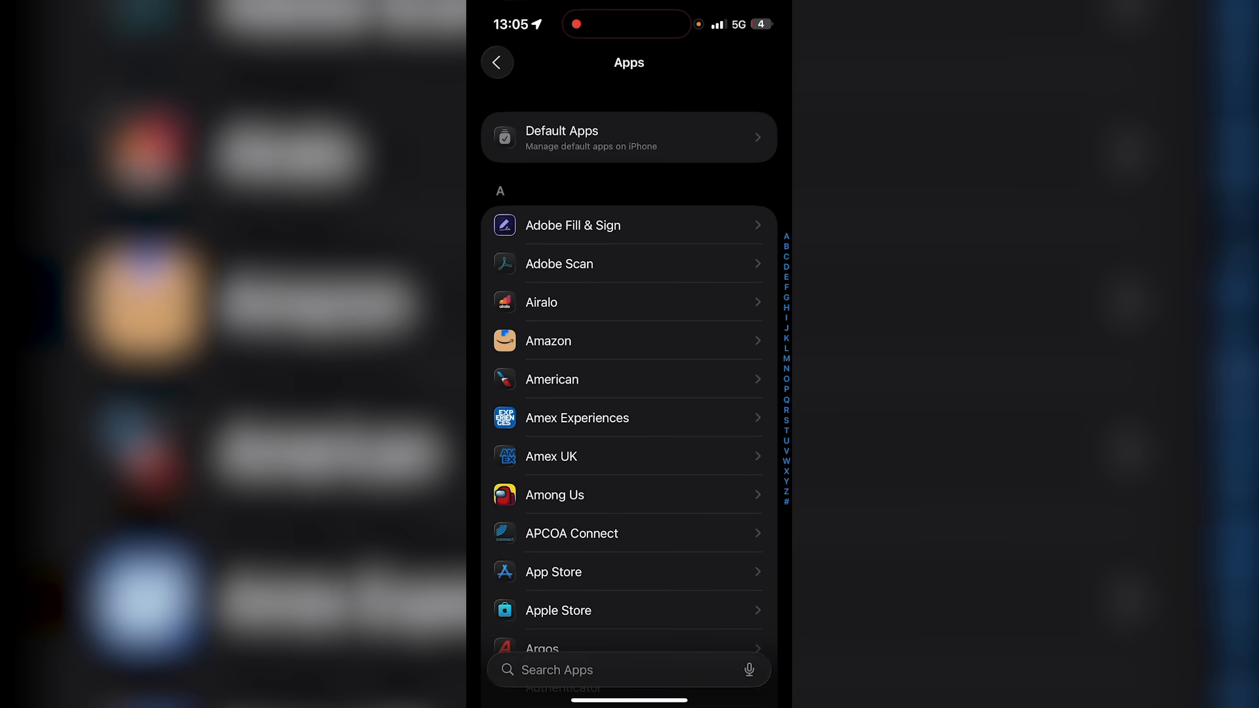
pyautogui.write('Wn')
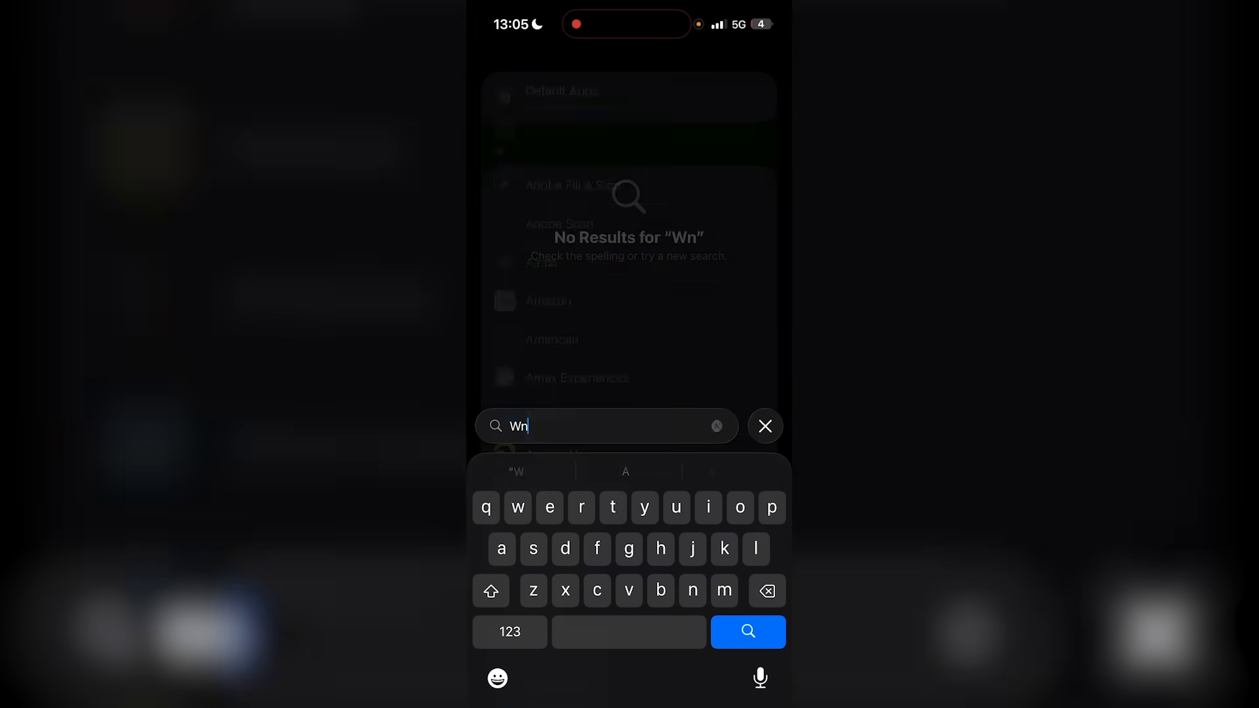
pyautogui.write('Snap')
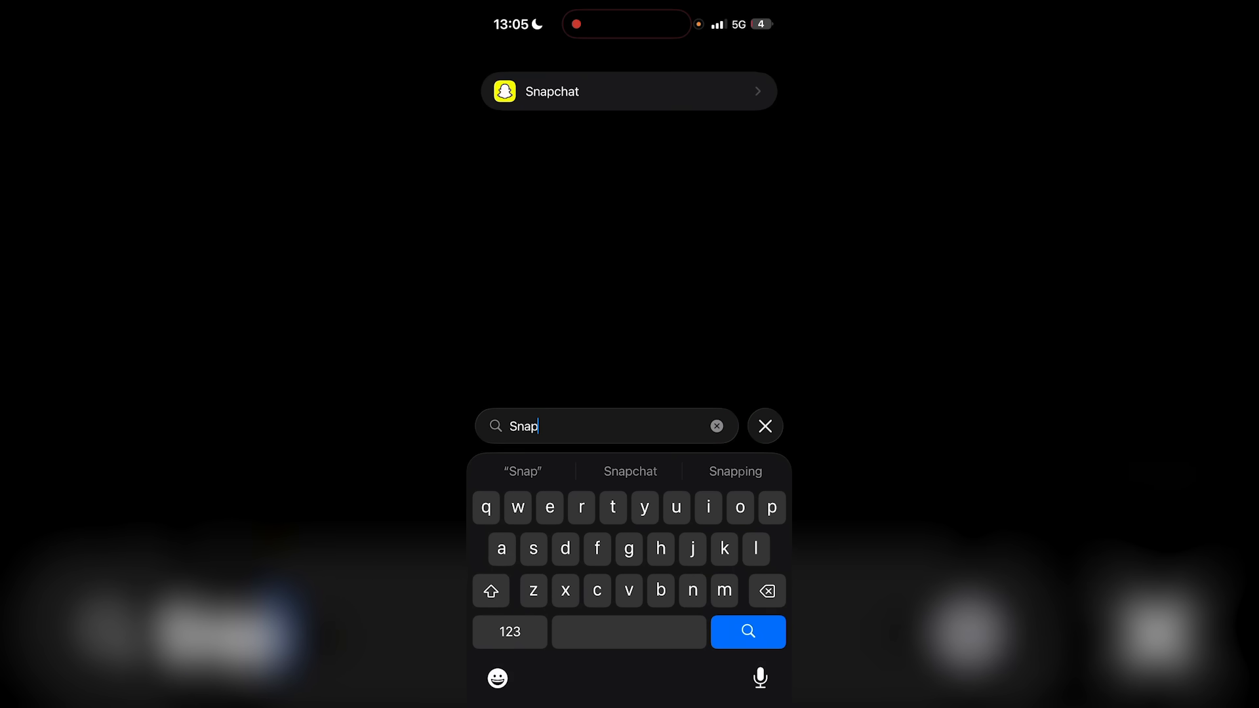
# Step: Review Snapchat's access permissions page, then leave Settings for the Home Screen
pyautogui.click(628, 90)
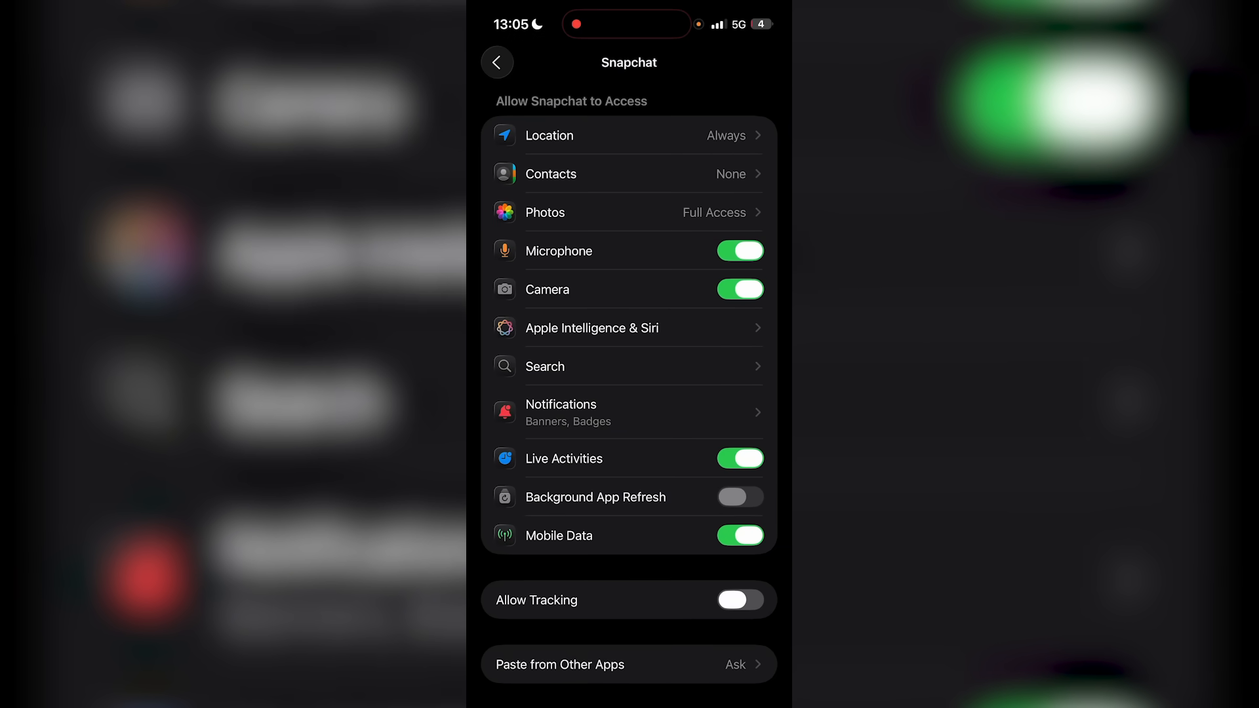
pyautogui.scroll(3)
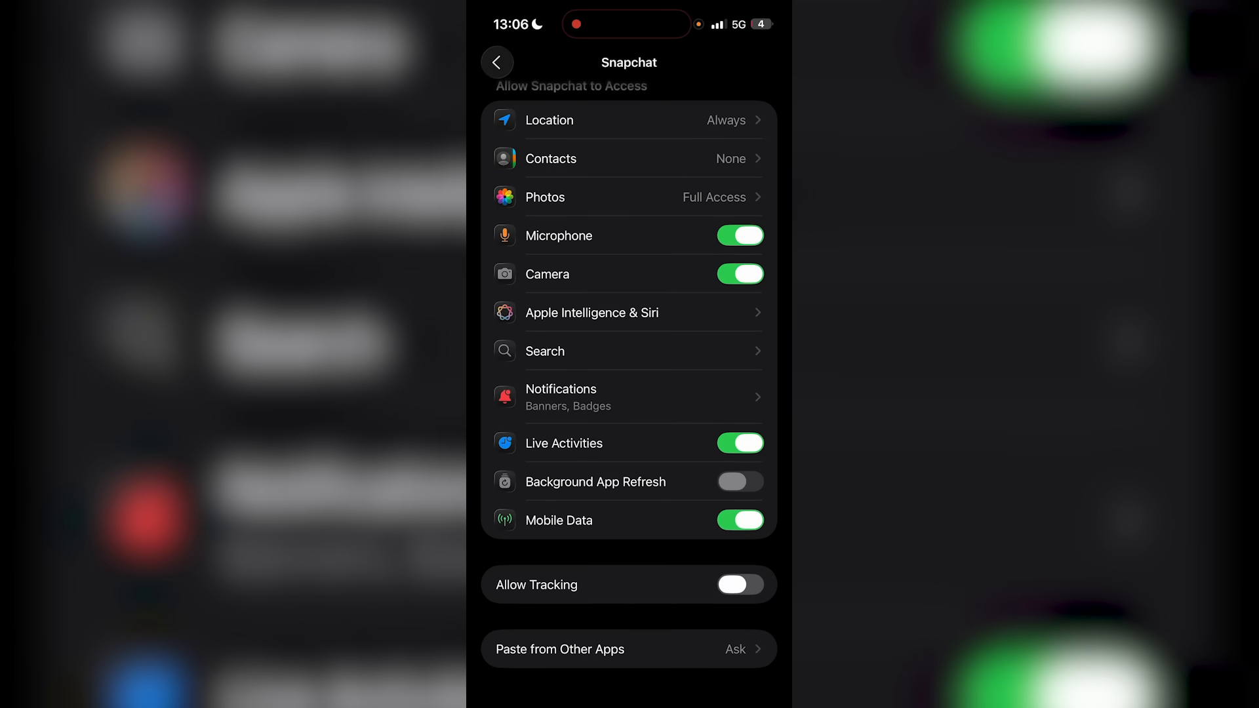
pyautogui.click(495, 62)
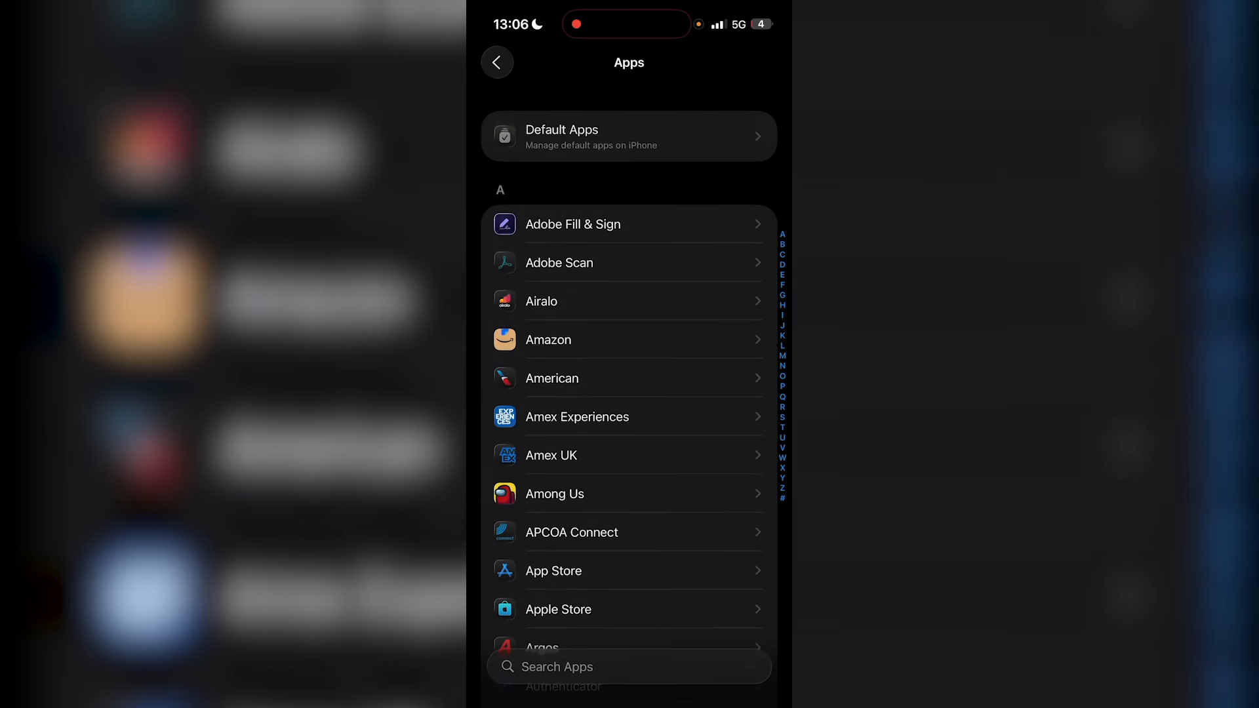
pyautogui.click(496, 62)
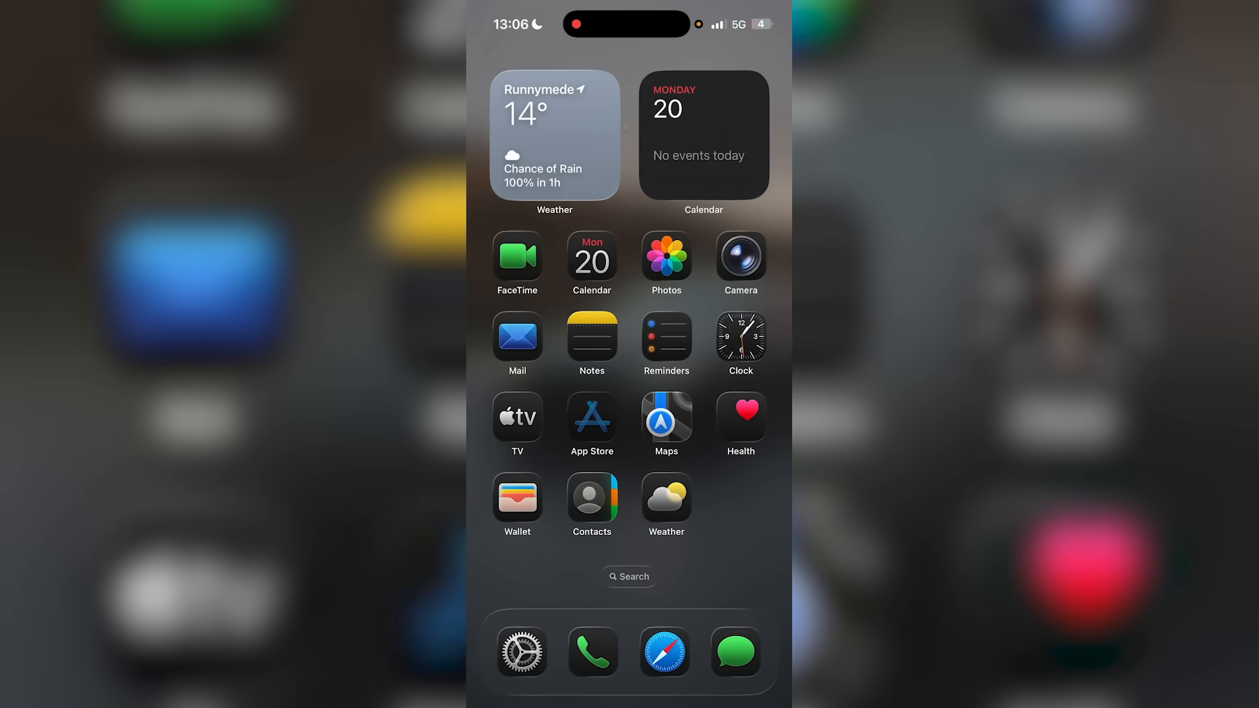
# Step: Check the App Store account page for pending updates, then return Home
pyautogui.click(591, 419)
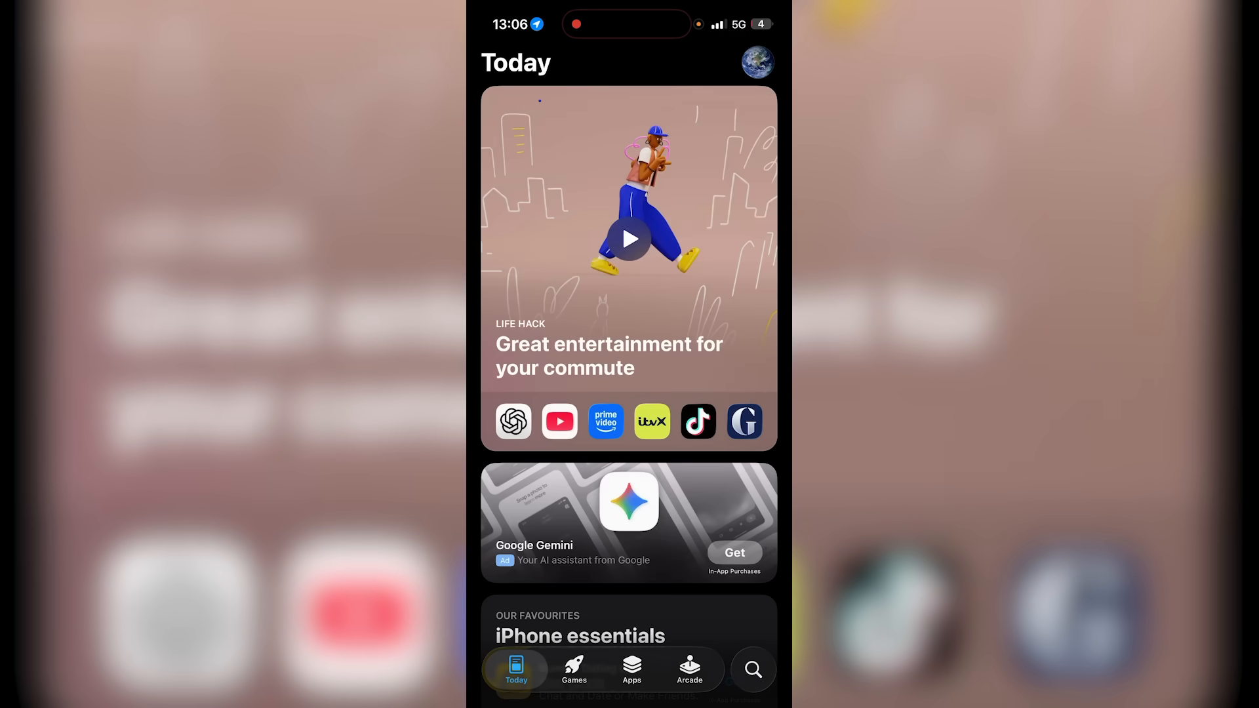
pyautogui.click(755, 63)
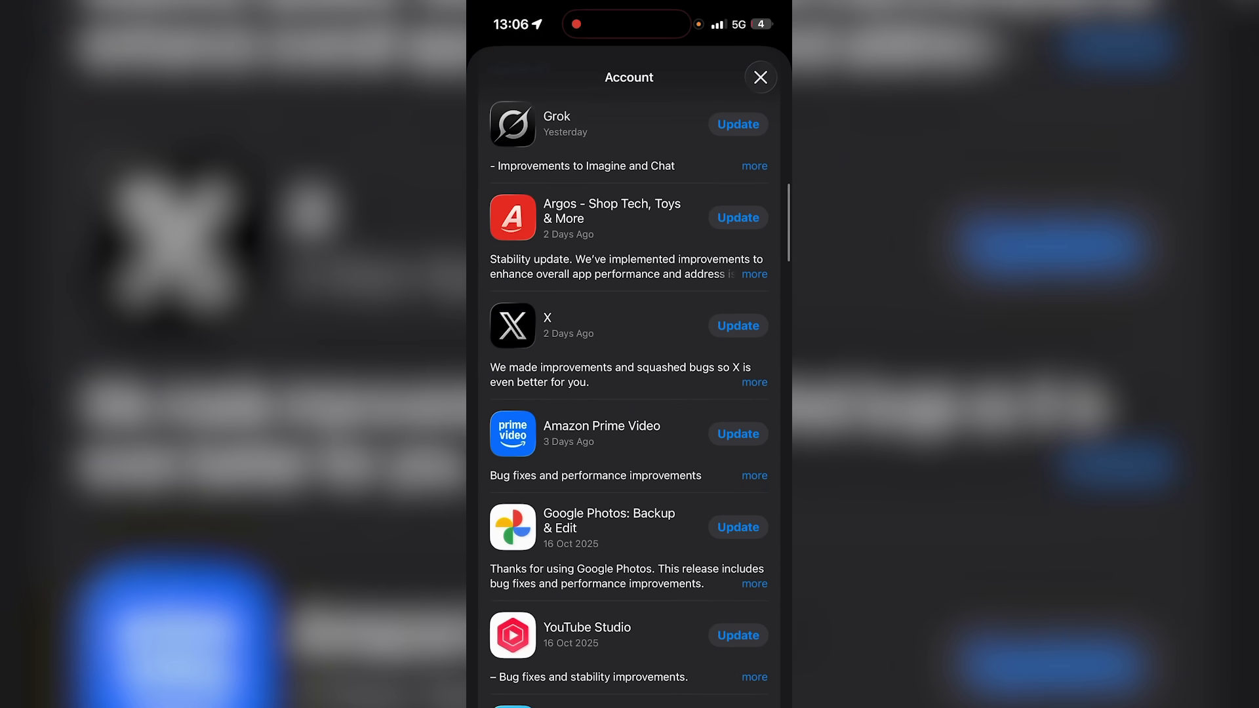
pyautogui.click(760, 77)
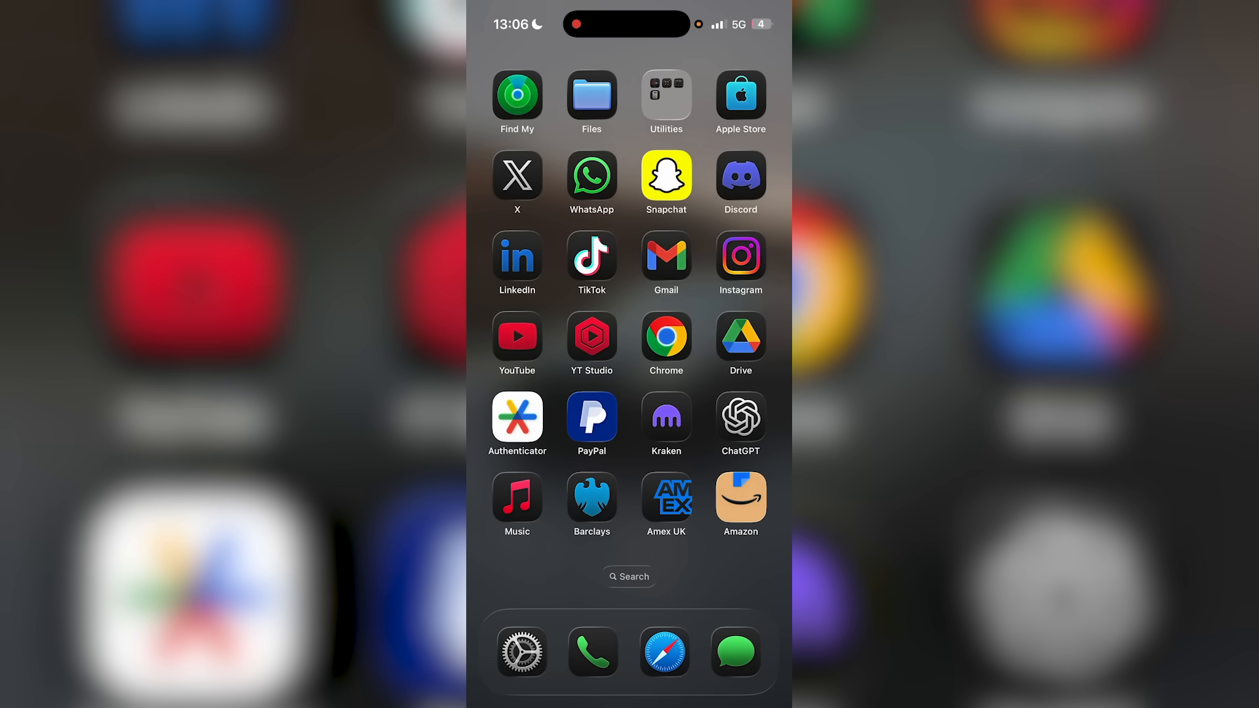
# Step: In Chrome, search 'downdetector' and load the downdetector.co.uk site
pyautogui.click(665, 337)
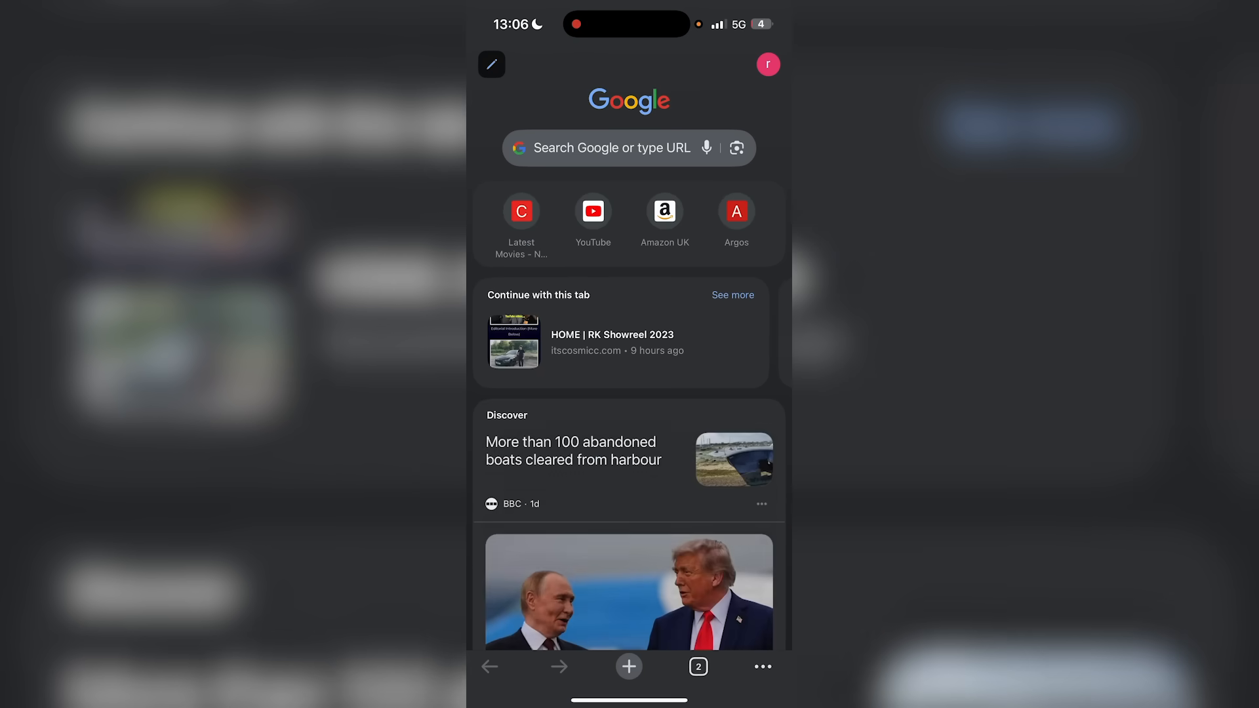
pyautogui.write('down d')
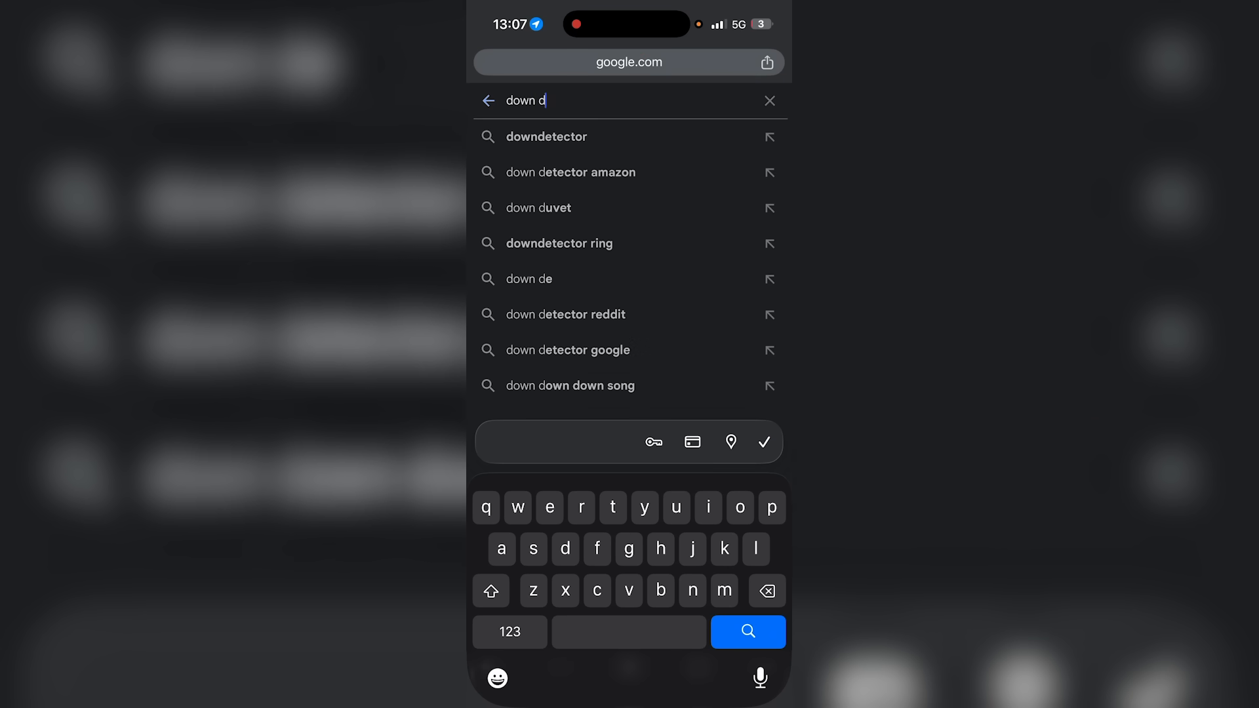
pyautogui.click(547, 135)
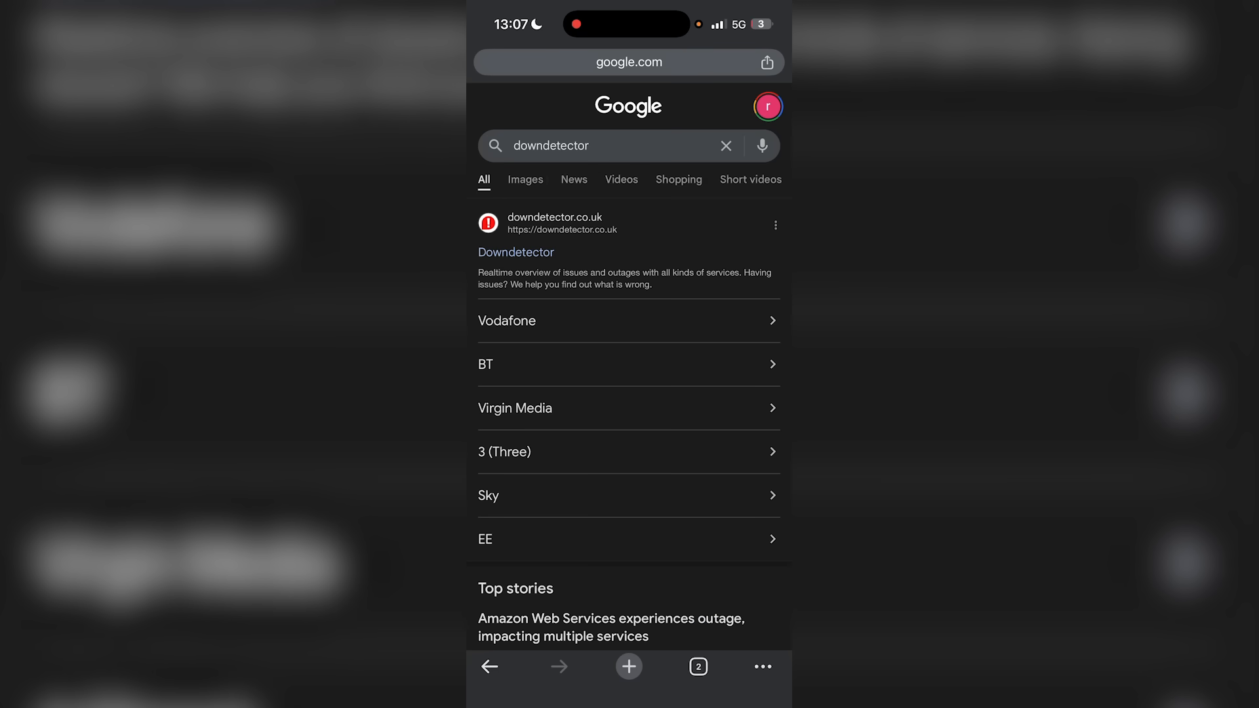
pyautogui.click(516, 252)
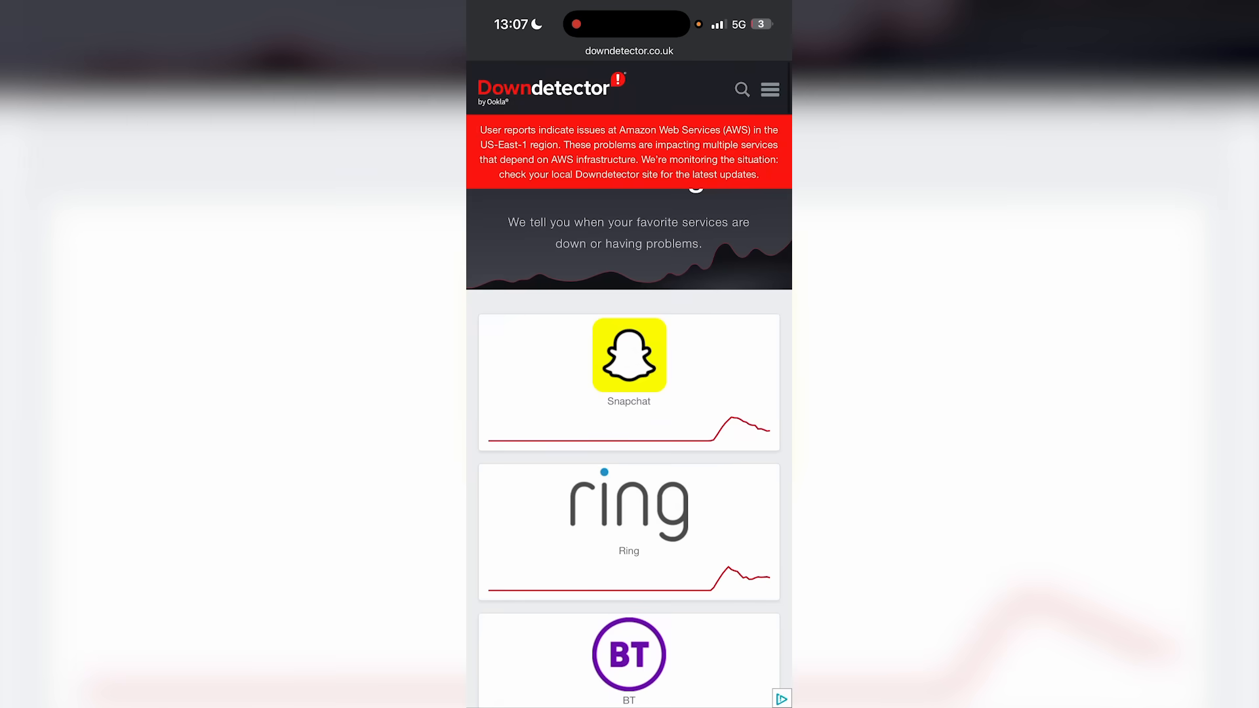
# Step: View Snapchat's 24-hour outage chart peaking around 7,459 reports
pyautogui.click(628, 356)
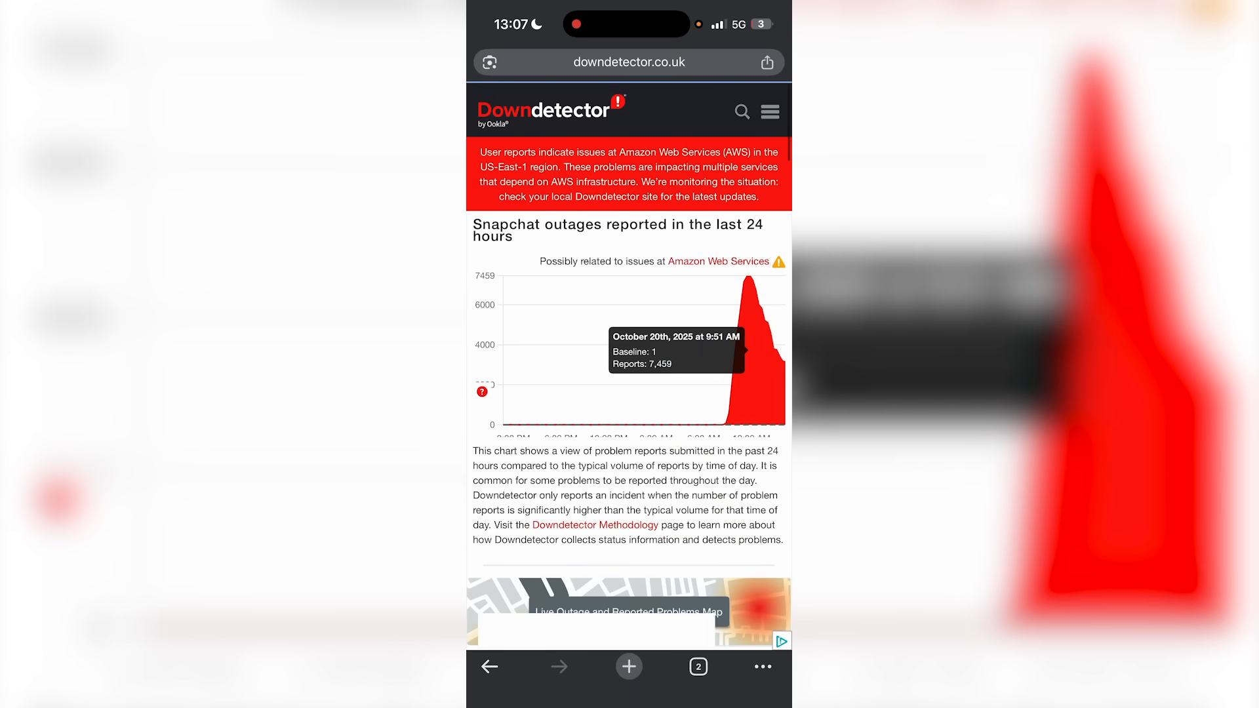
pyautogui.scroll(-3)
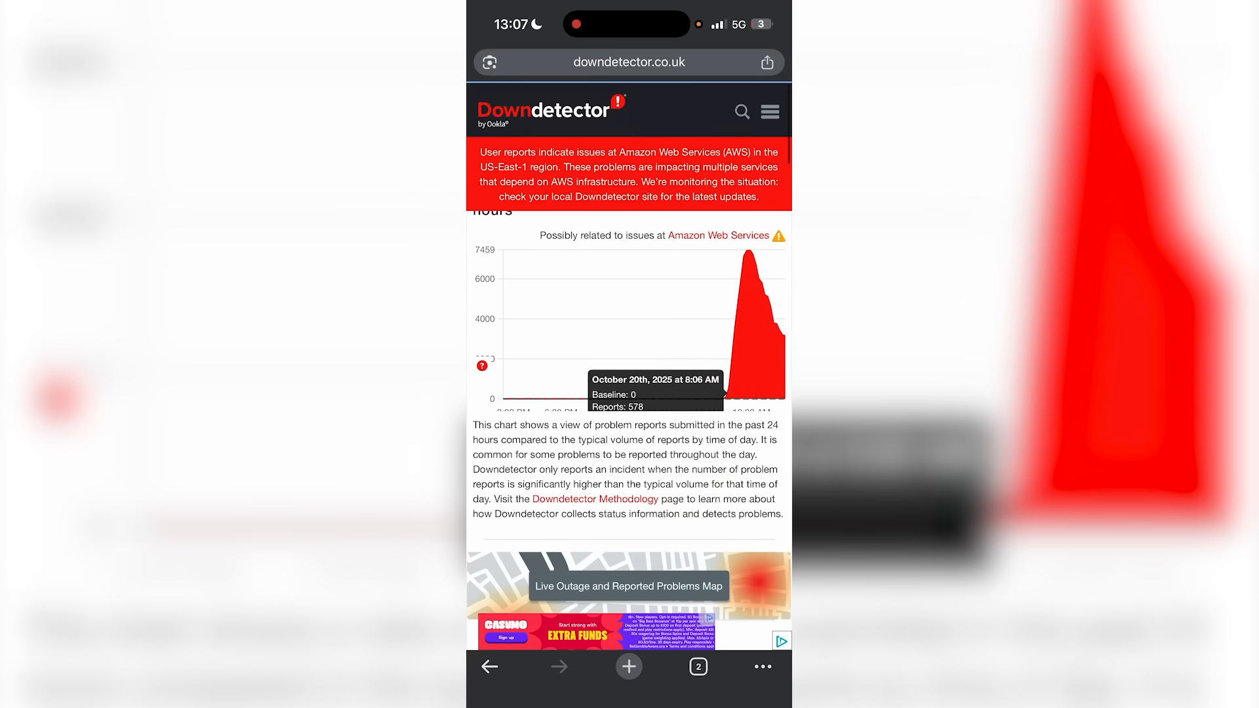